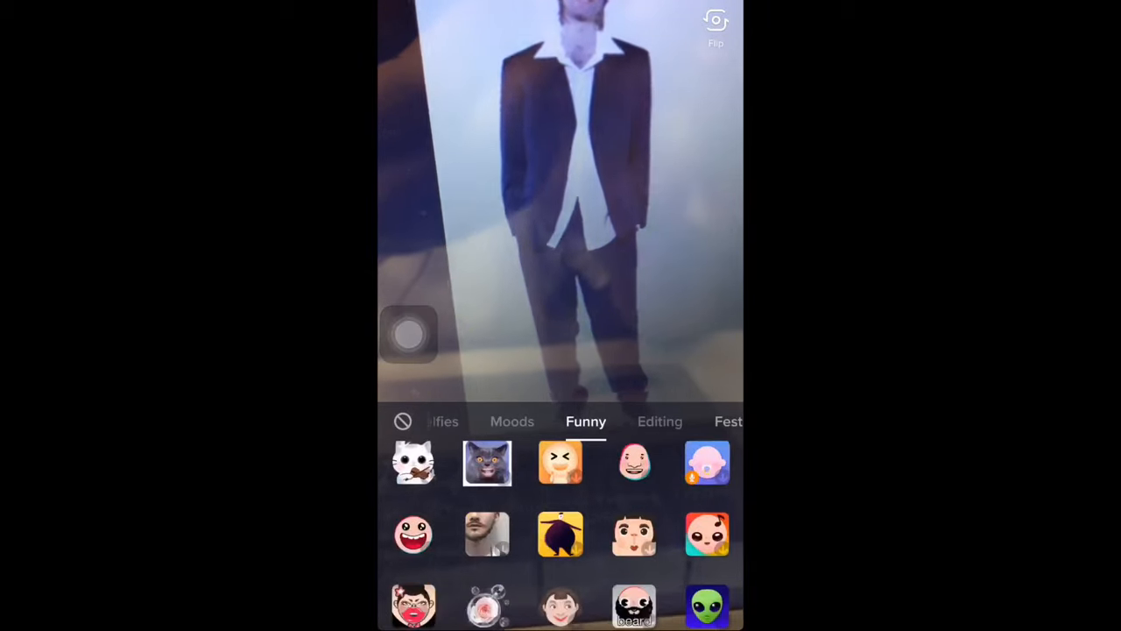
Move from the Funny effects to the Interactive category and scroll the grid to the bottom.
{"action": "scroll", "scroll_direction": "down", "scroll_amount": 3}
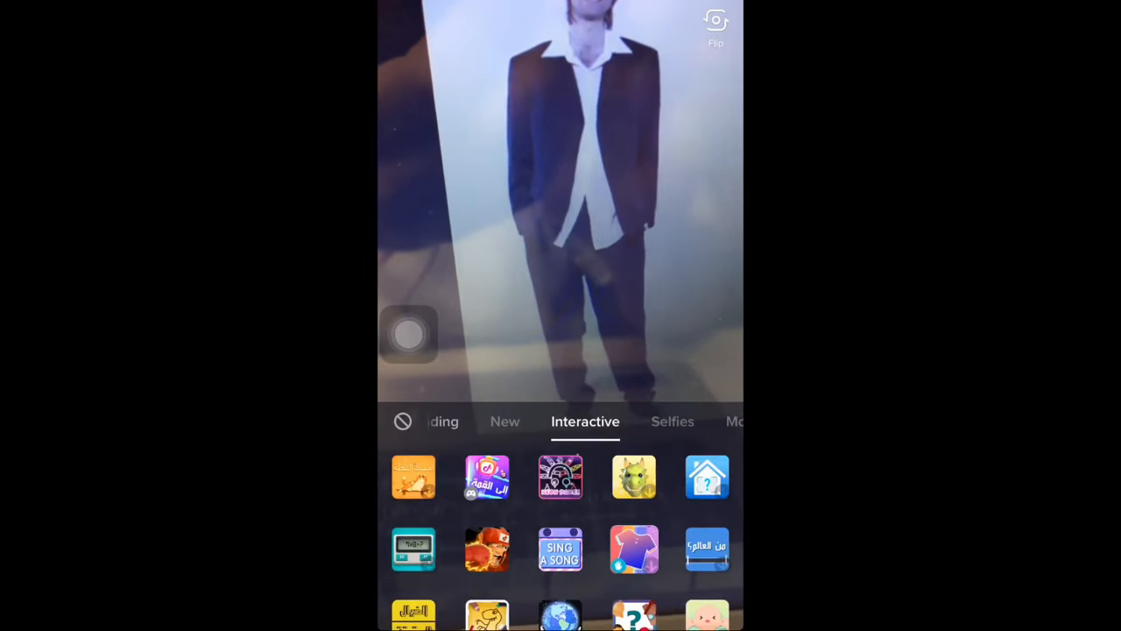
{"action": "scroll", "scroll_direction": "down", "scroll_amount": 3}
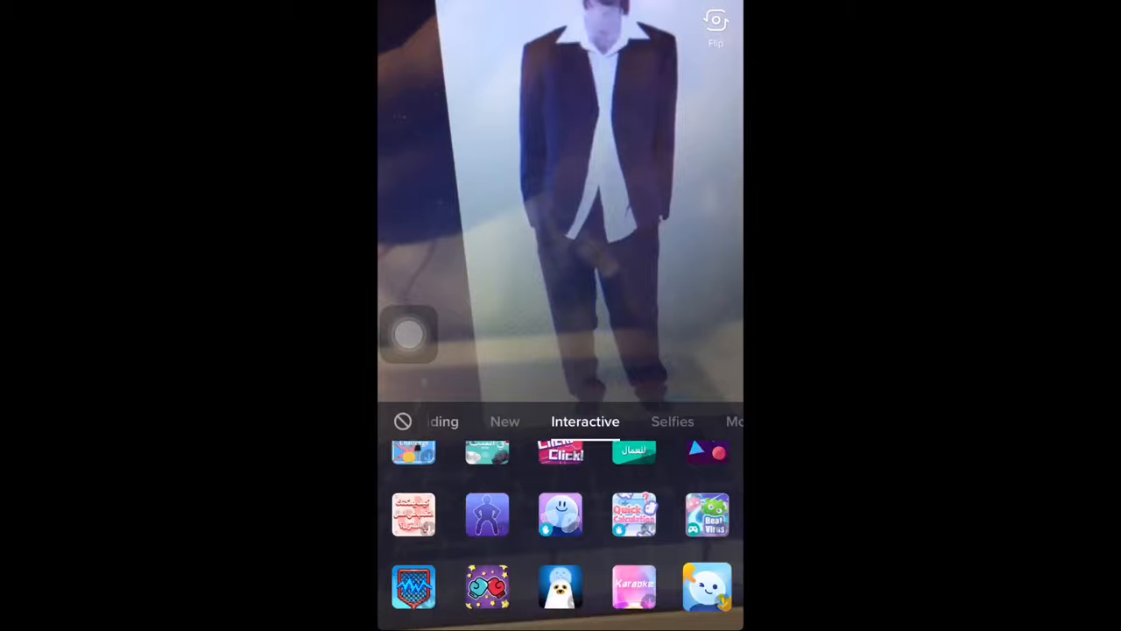
{"action": "scroll", "scroll_direction": "down", "scroll_amount": 3}
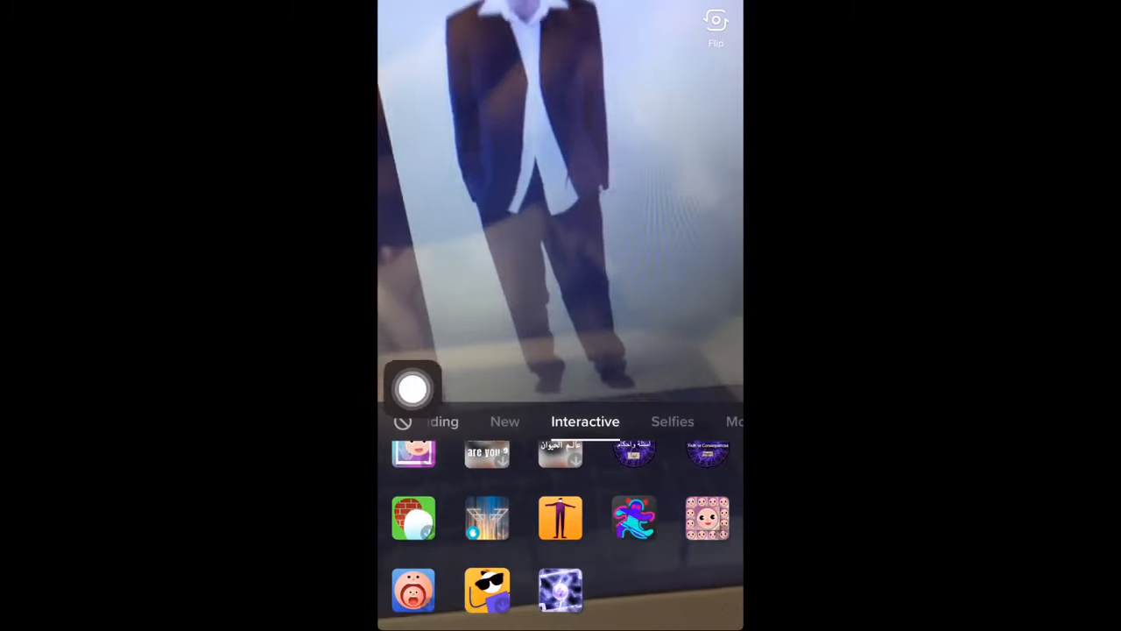
Apply the orange effect with the purple standing figure, prompting to show your whole body.
{"action": "left_click", "coordinate": [560, 519]}
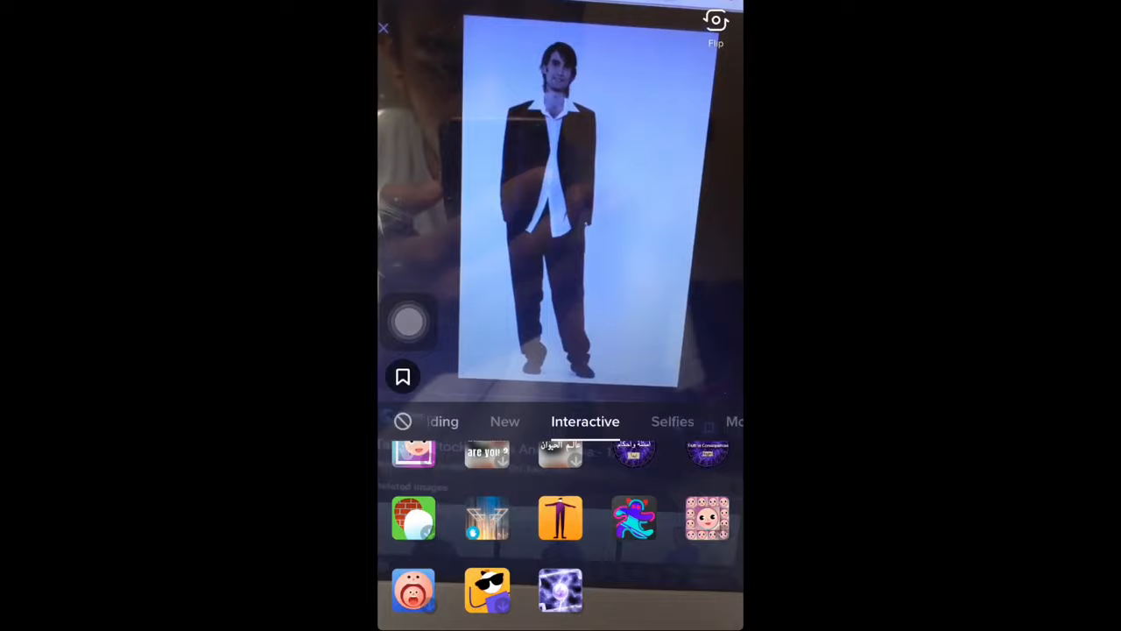
{"action": "left_click", "coordinate": [560, 519]}
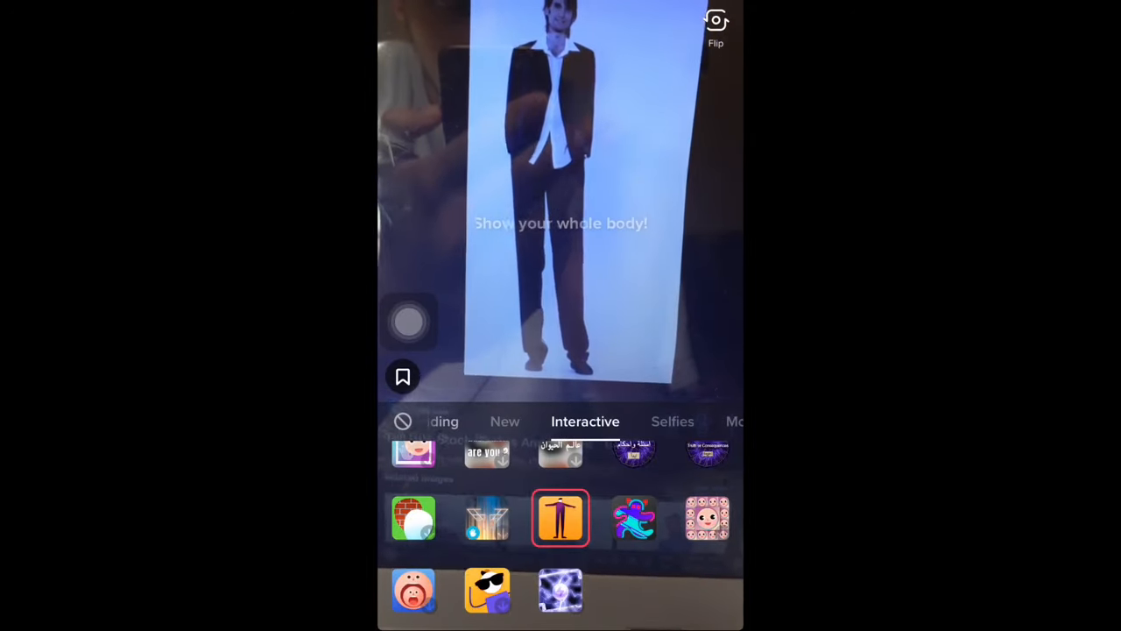